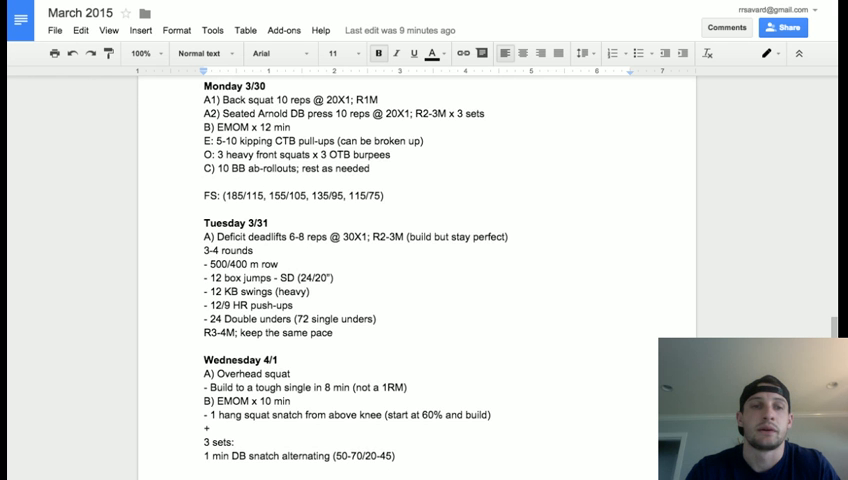
scroll(down, 3)
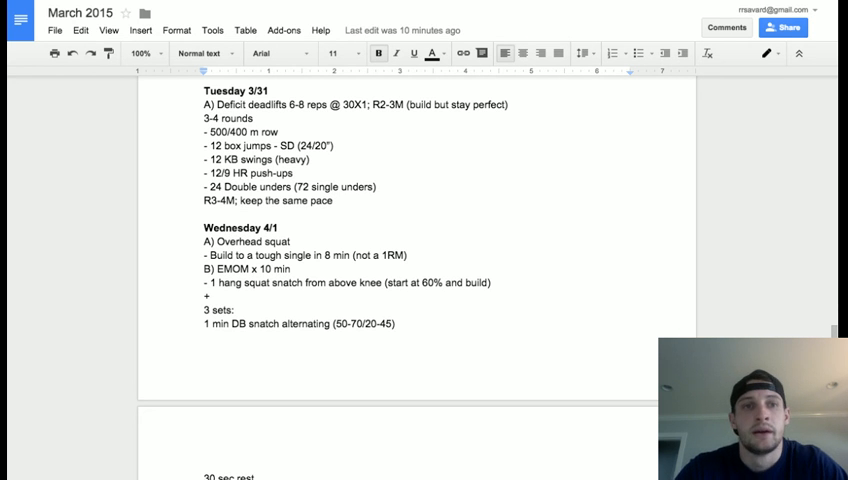
scroll(down, 3)
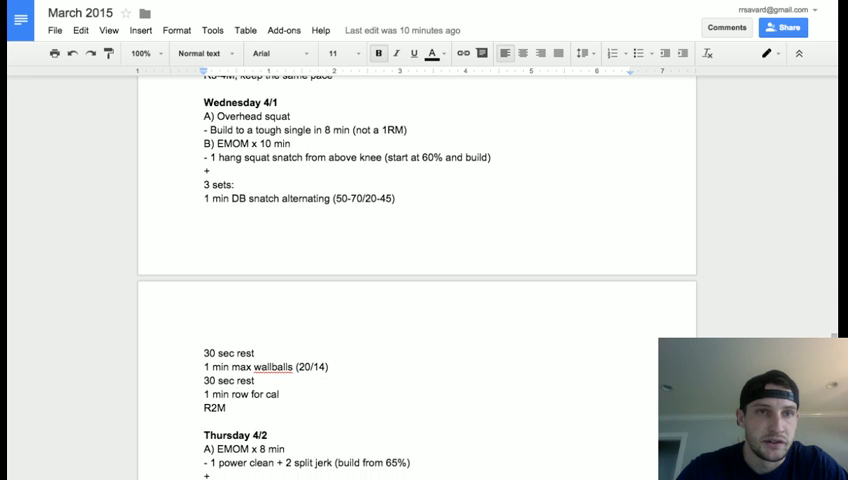
scroll(down, 3)
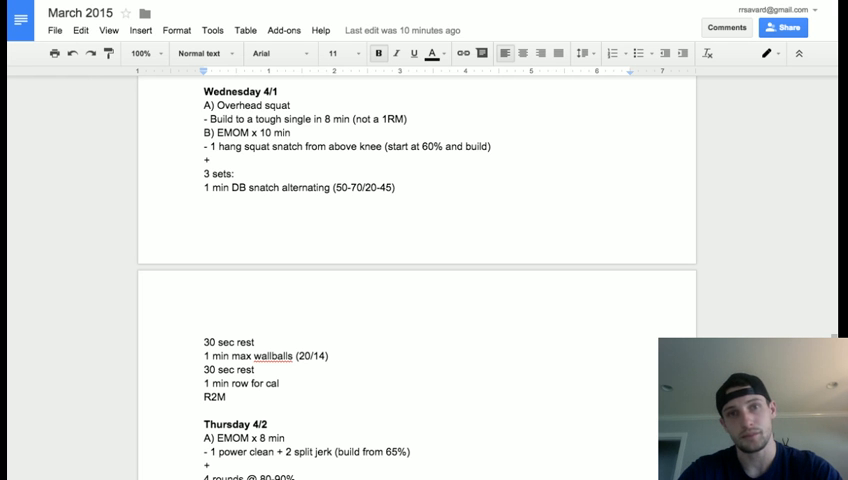
scroll(down, 3)
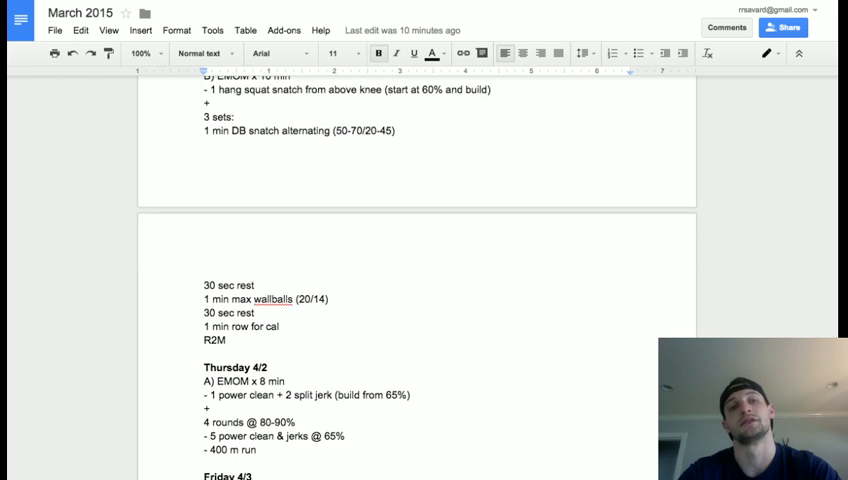
scroll(down, 3)
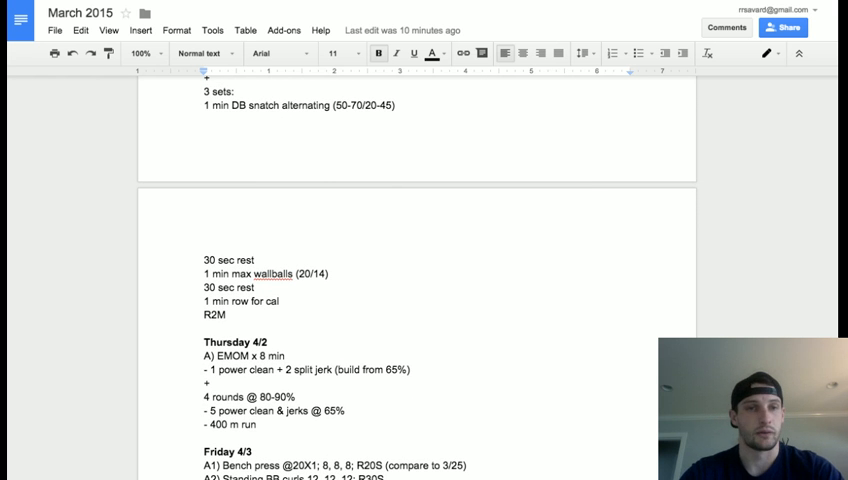
scroll(down, 3)
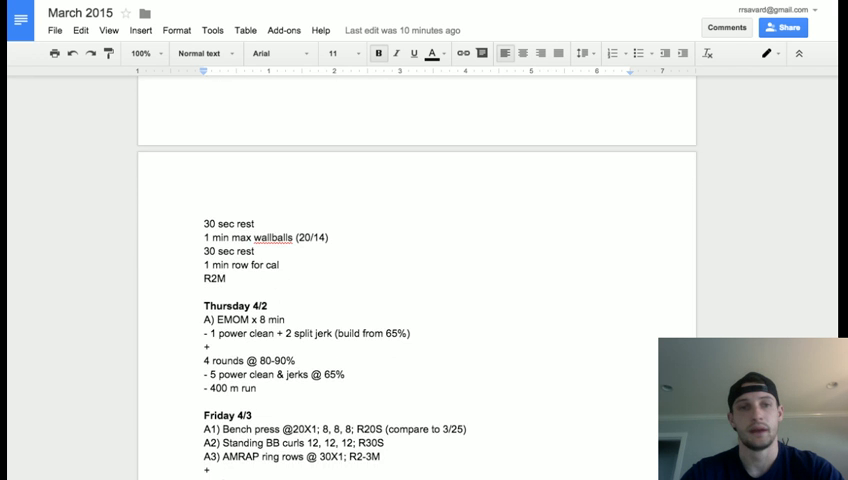
scroll(down, 3)
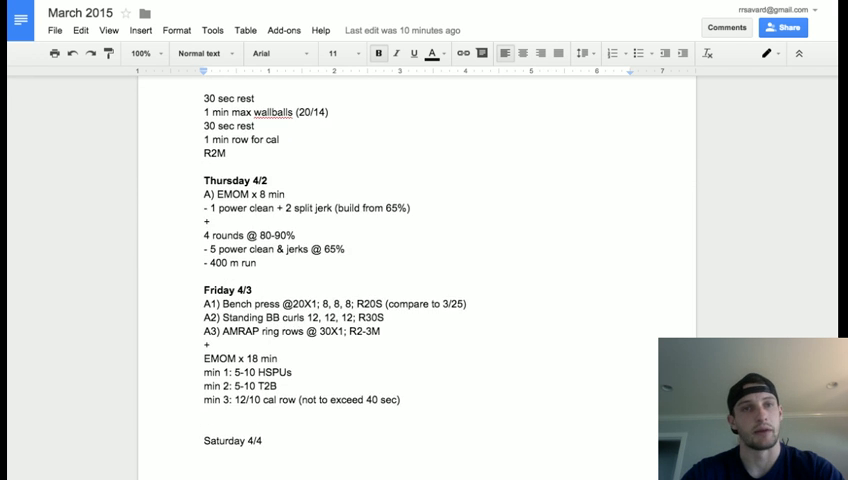
scroll(down, 3)
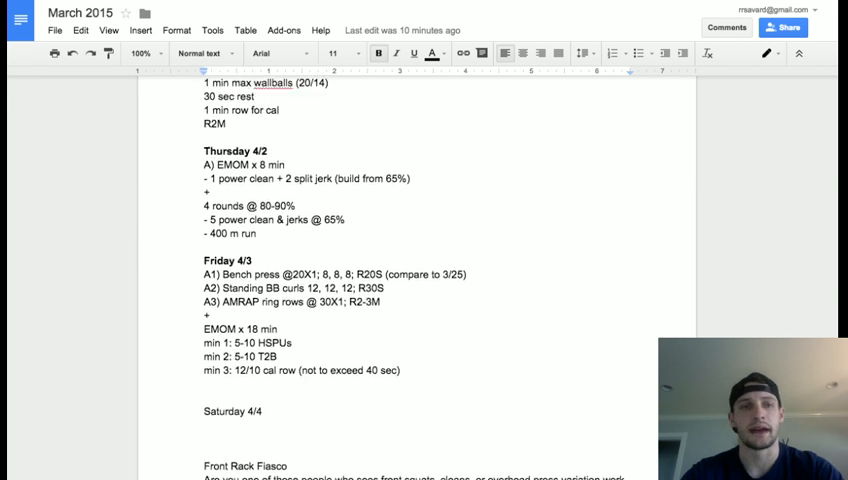